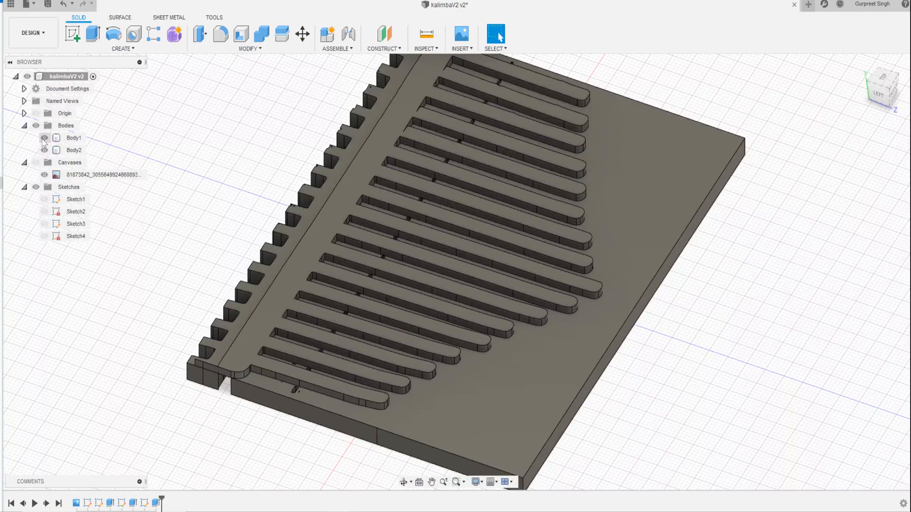
# Step: Darken the kalimba photo so the tines stand out, then straighten it by about 2.4 degrees
pyautogui.click(44, 138)
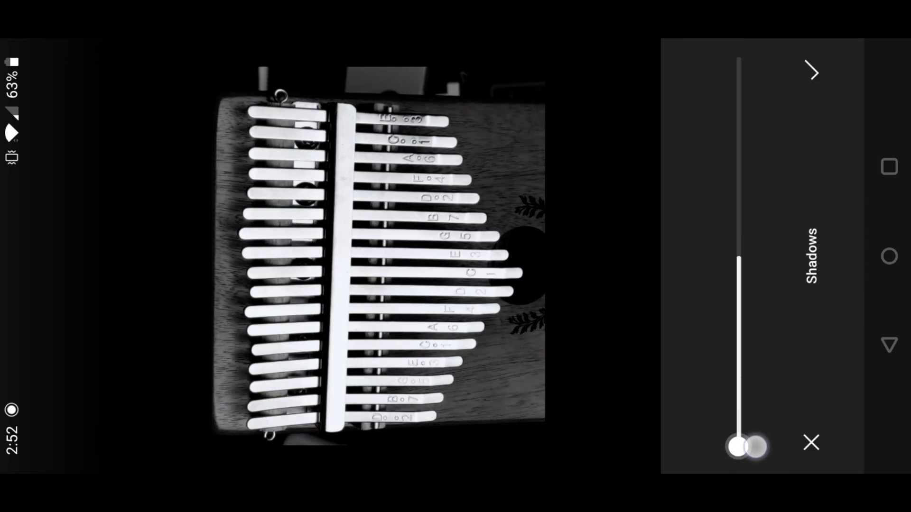
pyautogui.moveTo(749, 447); pyautogui.dragTo(750, 331)
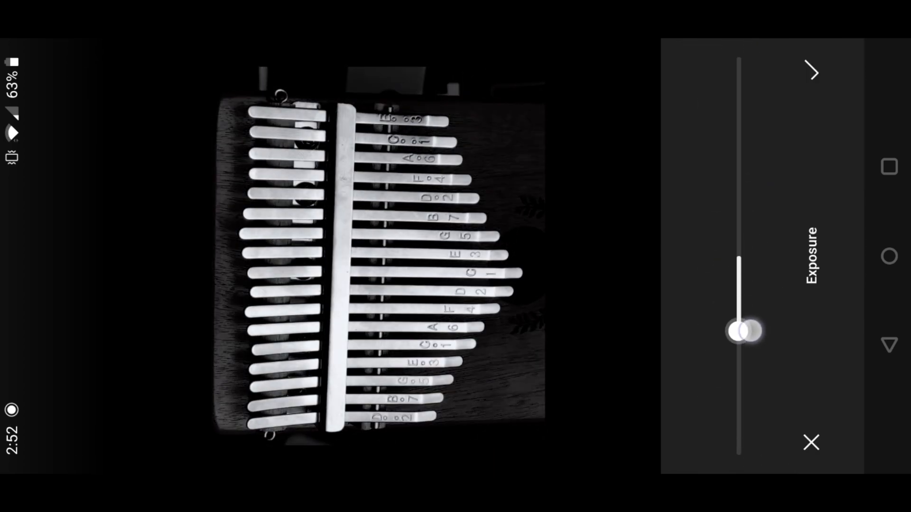
pyautogui.click(812, 72)
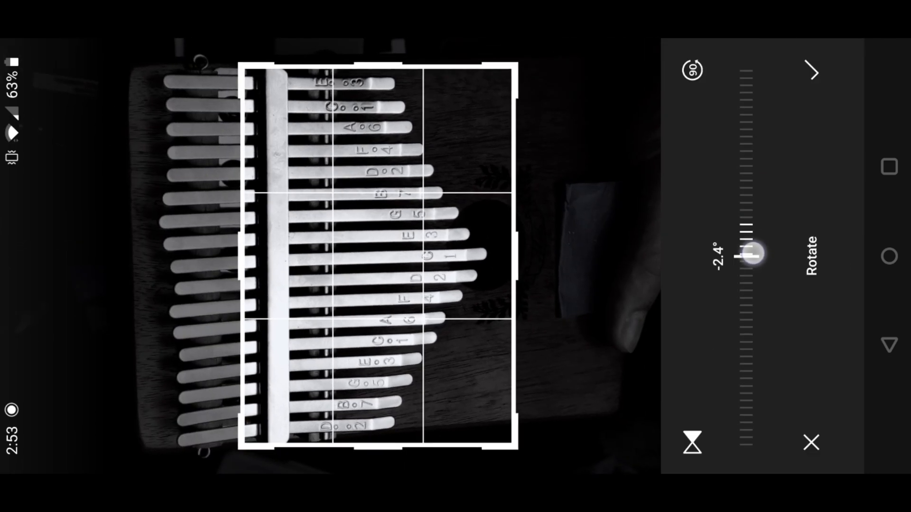
pyautogui.moveTo(752, 258); pyautogui.dragTo(755, 251)
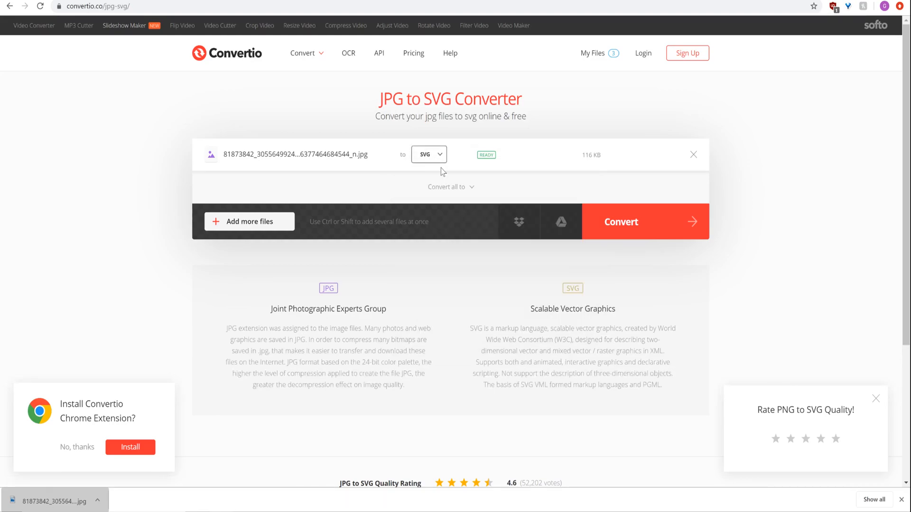
# Step: Convert the kalimba JPG to SVG in Convertio and download the result
pyautogui.click(620, 221)
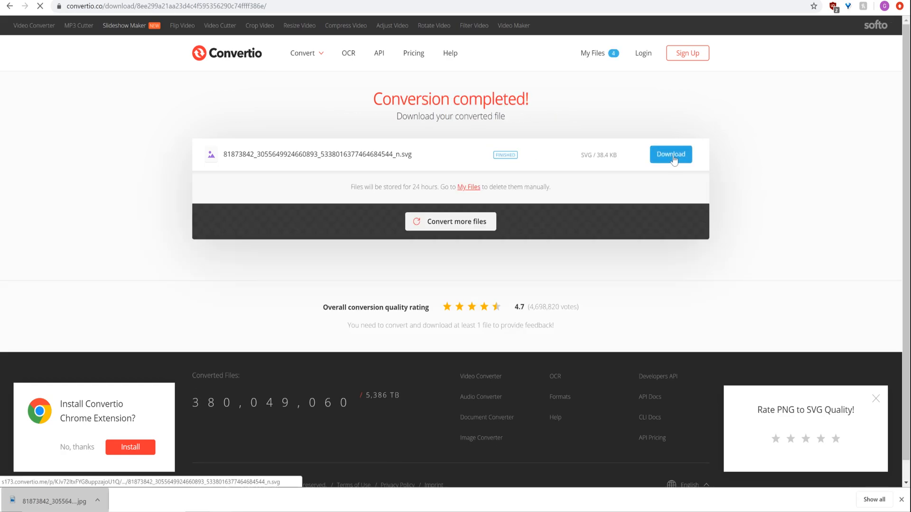
pyautogui.click(669, 153)
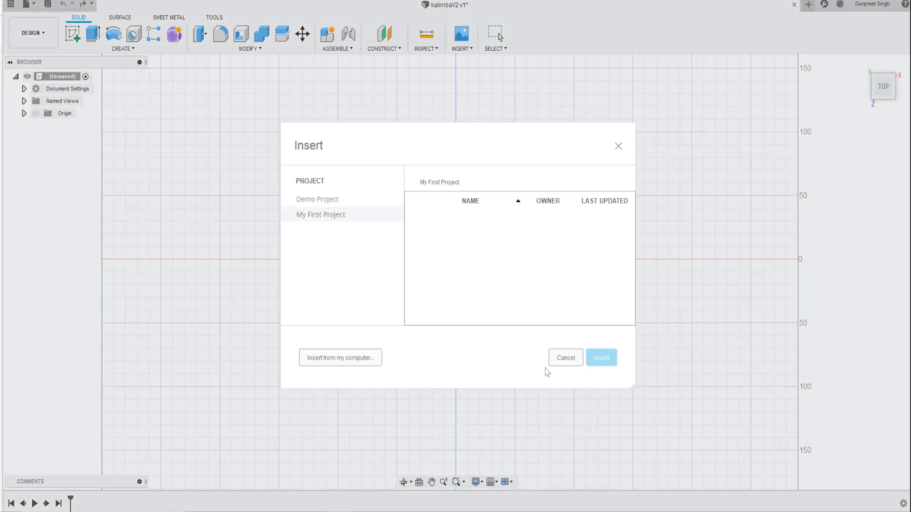
# Step: Place the edited kalimba photo from the computer as a canvas on the XZ plane
pyautogui.click(340, 357)
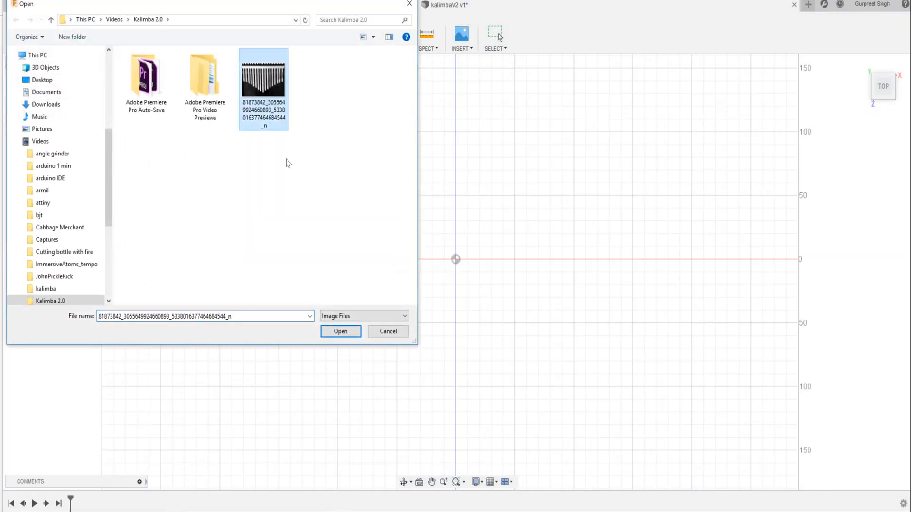
pyautogui.click(340, 331)
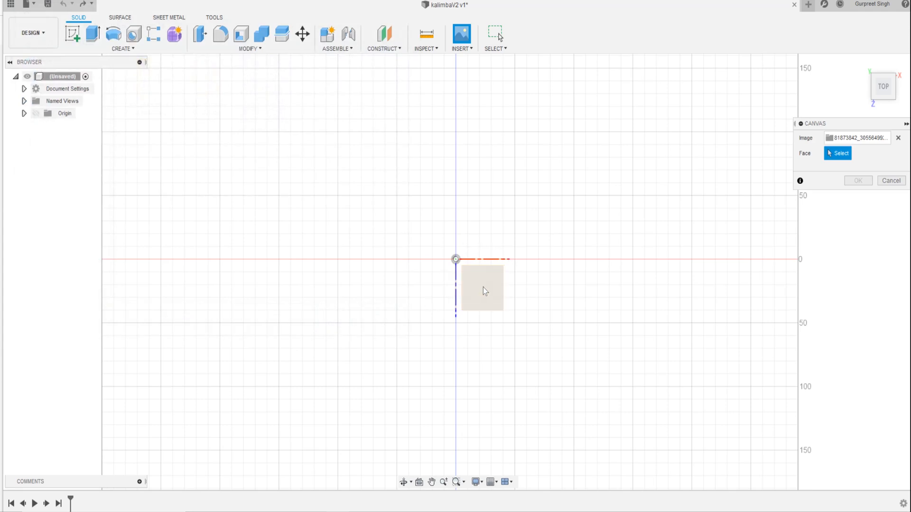
pyautogui.click(481, 289)
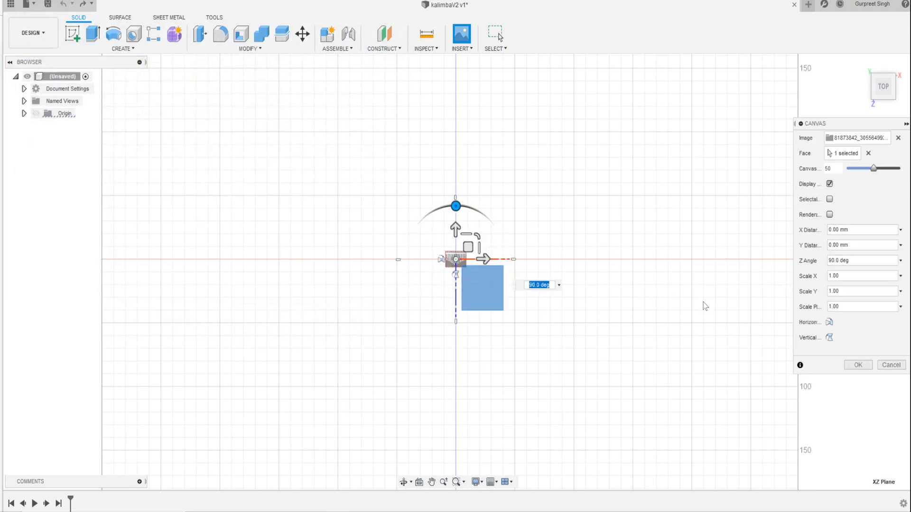
pyautogui.click(857, 364)
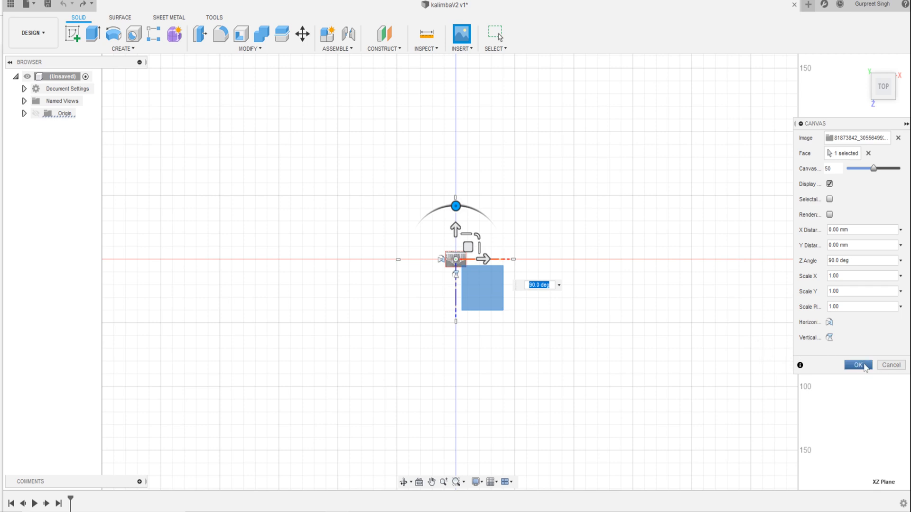
pyautogui.click(856, 364)
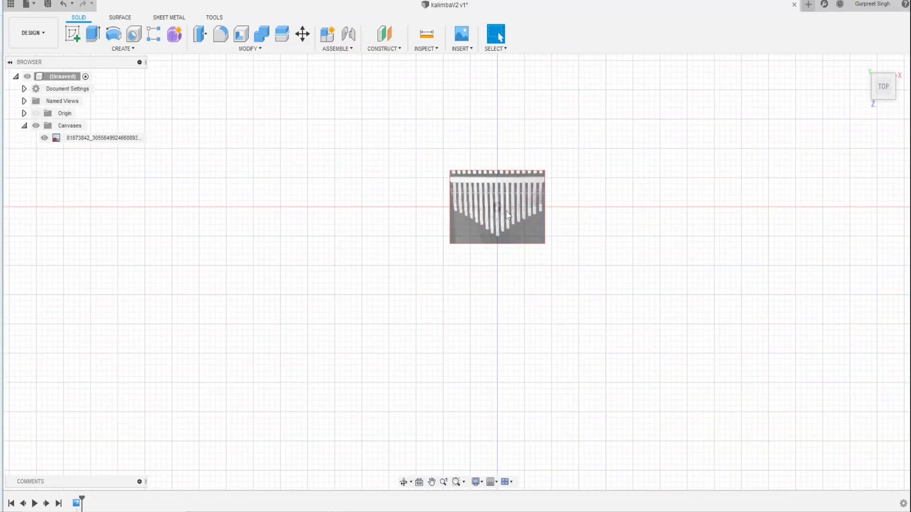
# Step: Calibrate the canvas scale by picking two points on the photo
pyautogui.rightClick(104, 138)
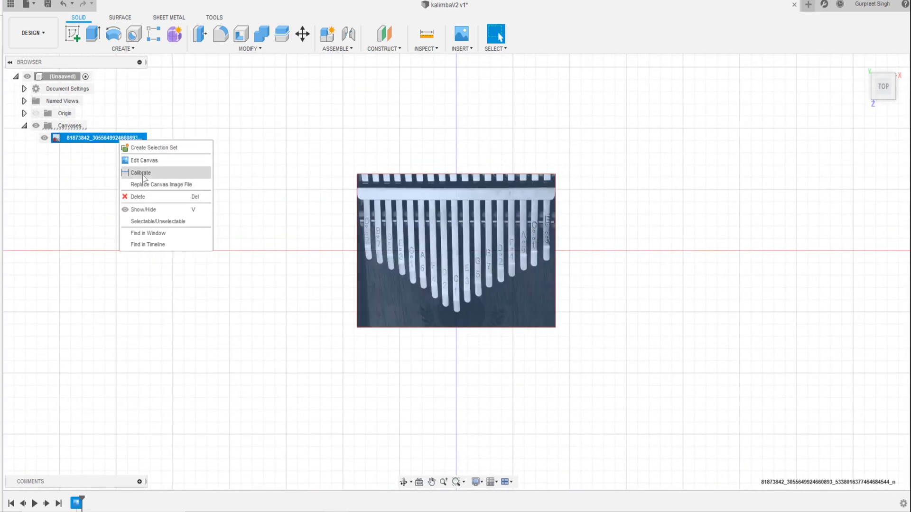
pyautogui.click(141, 172)
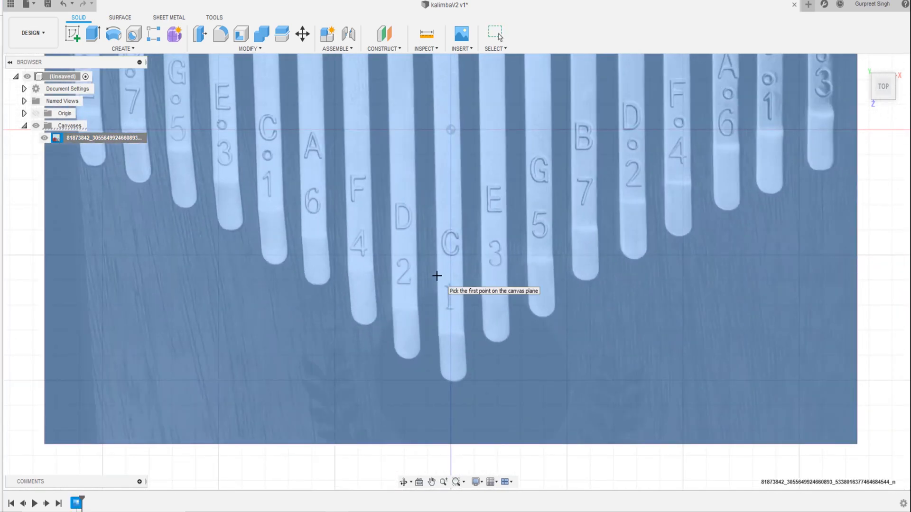
pyautogui.click(437, 276)
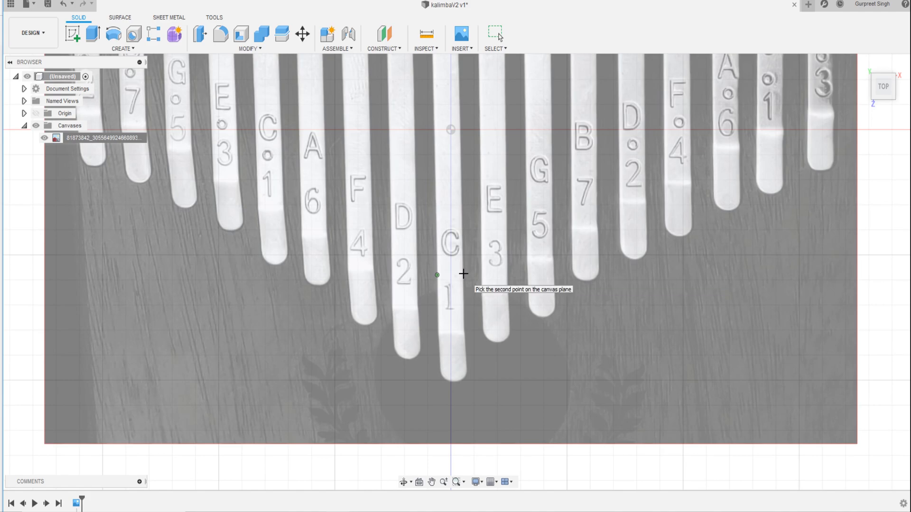
pyautogui.click(463, 274)
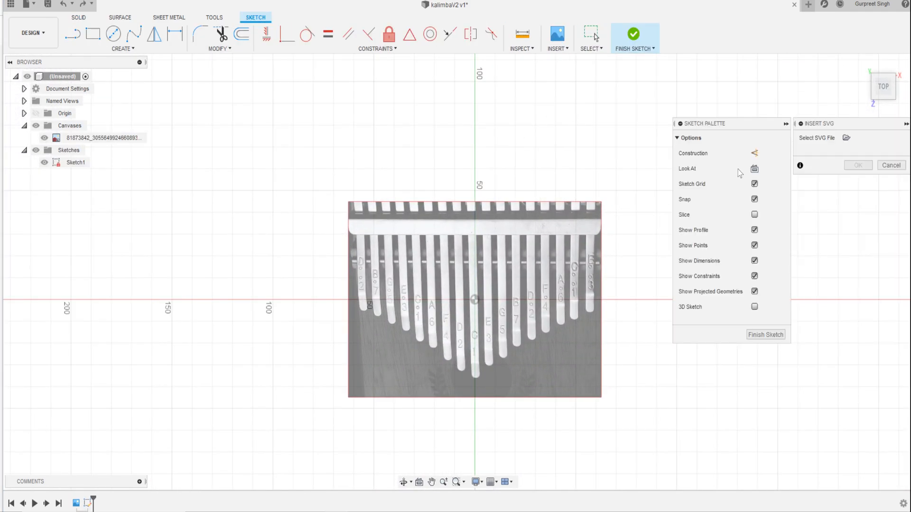
# Step: Import the converted kalimba SVG over the photo with a 0.695 scale factor
pyautogui.click(846, 138)
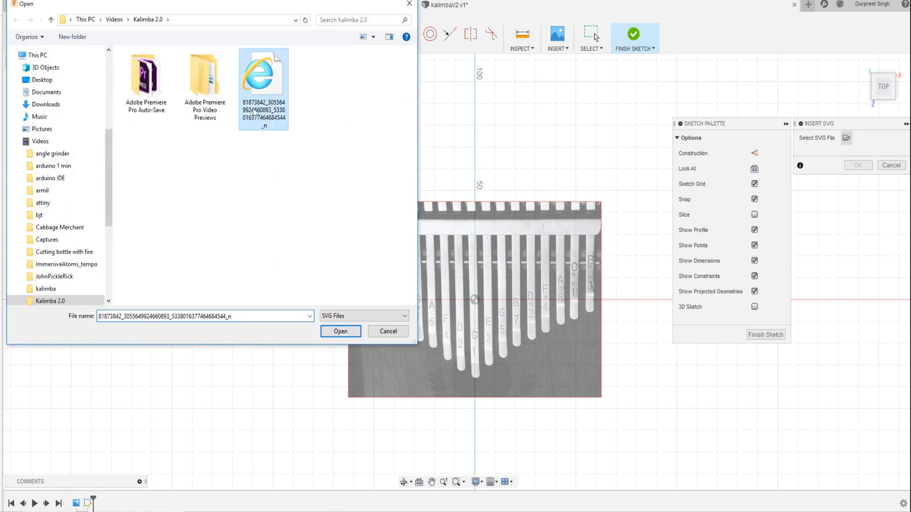
pyautogui.click(340, 331)
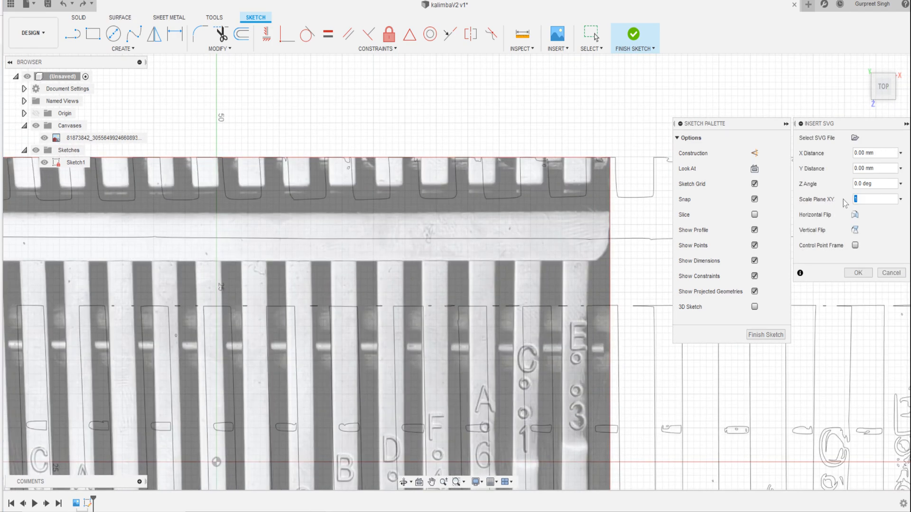
pyautogui.write('.695')
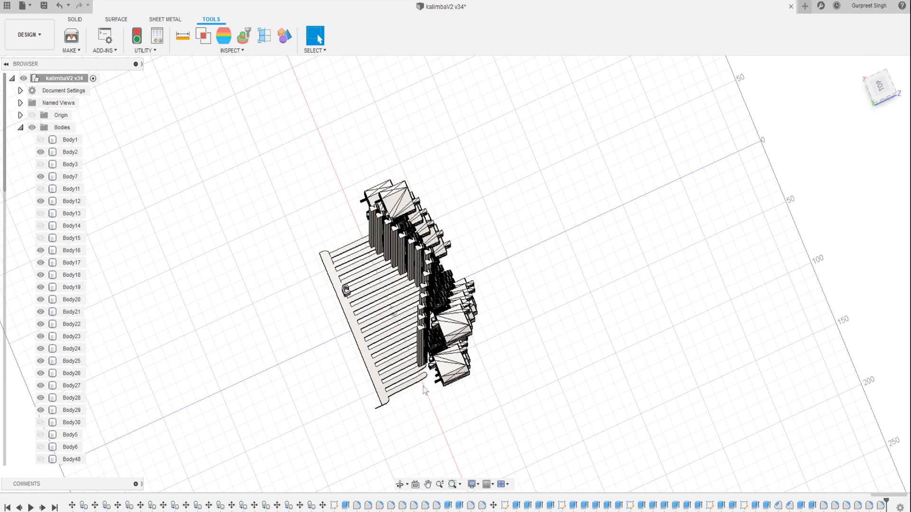
pyautogui.moveTo(186, 392)
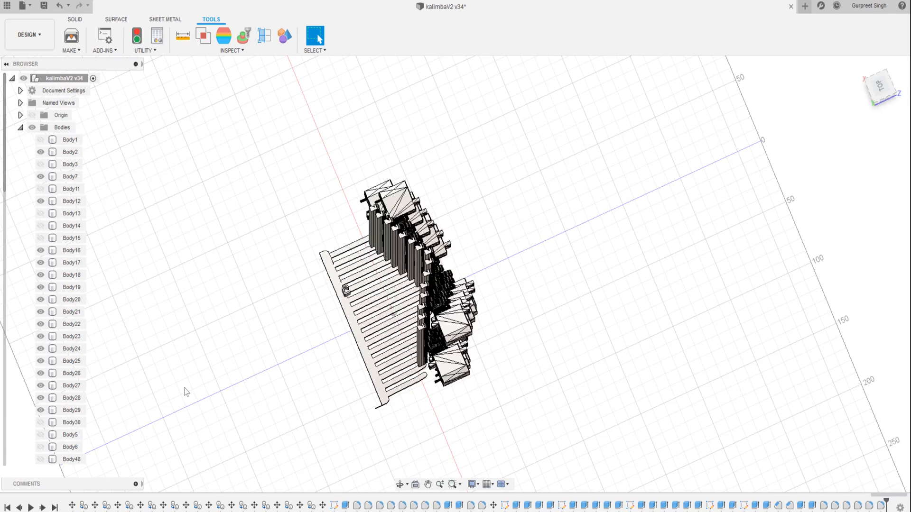
# Step: Make the hidden base plate body and the rack body Body6 visible
pyautogui.click(69, 152)
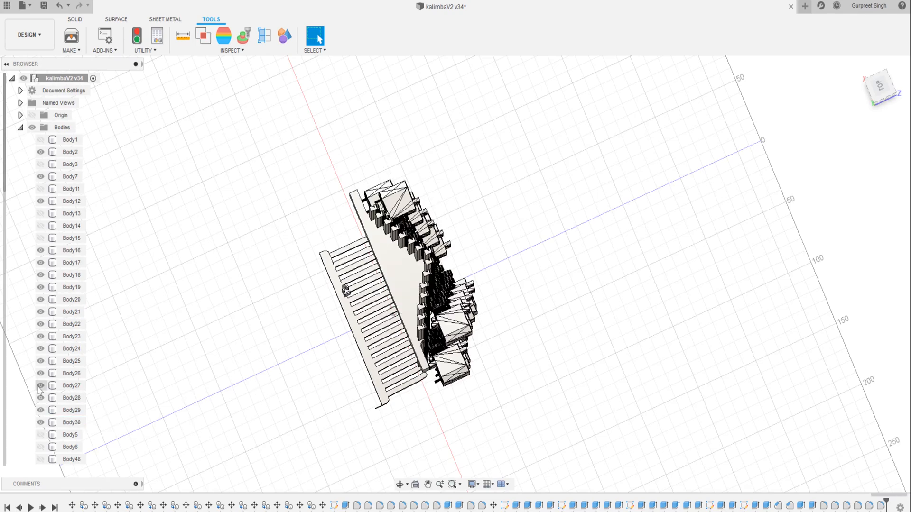
pyautogui.click(70, 447)
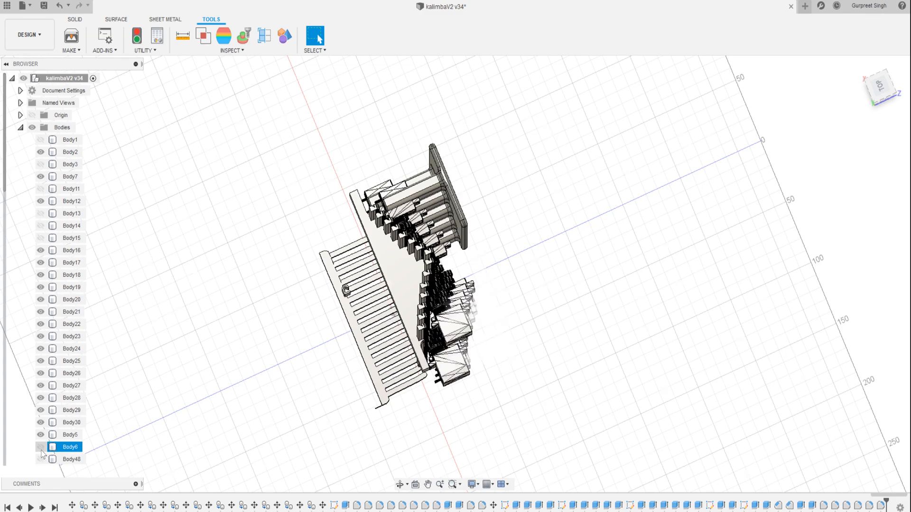